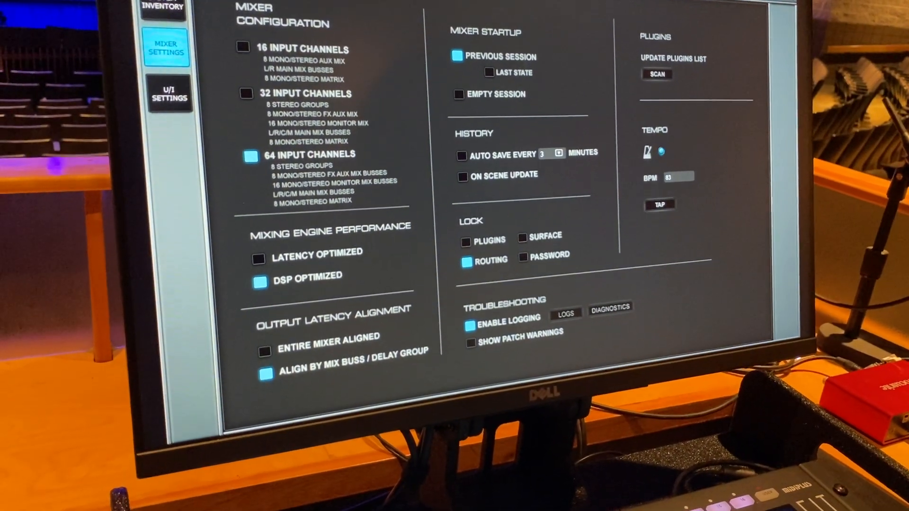
Open the U/I Settings page showing metering and display options.
{"action": "left_click", "coordinate": [169, 92]}
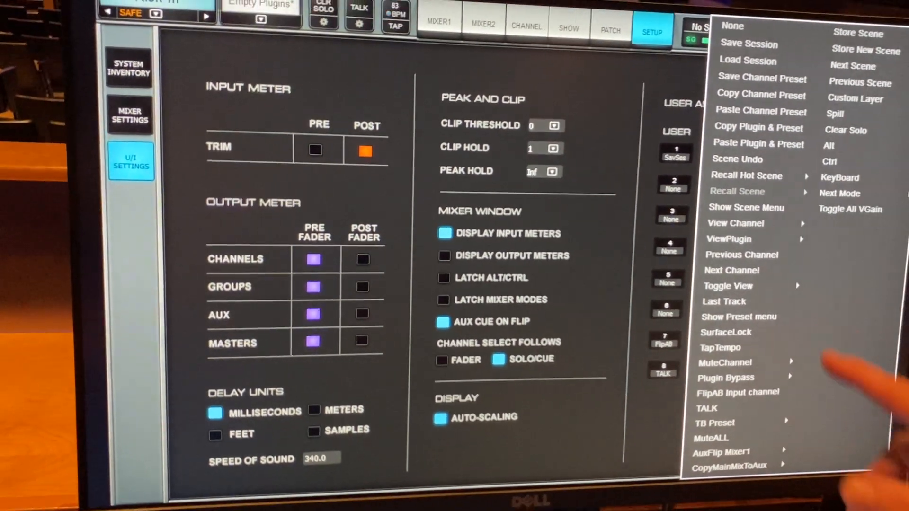
Browse the user key's View Channel options, then switch to the MIXER1 fader window.
{"action": "left_click", "coordinate": [737, 223]}
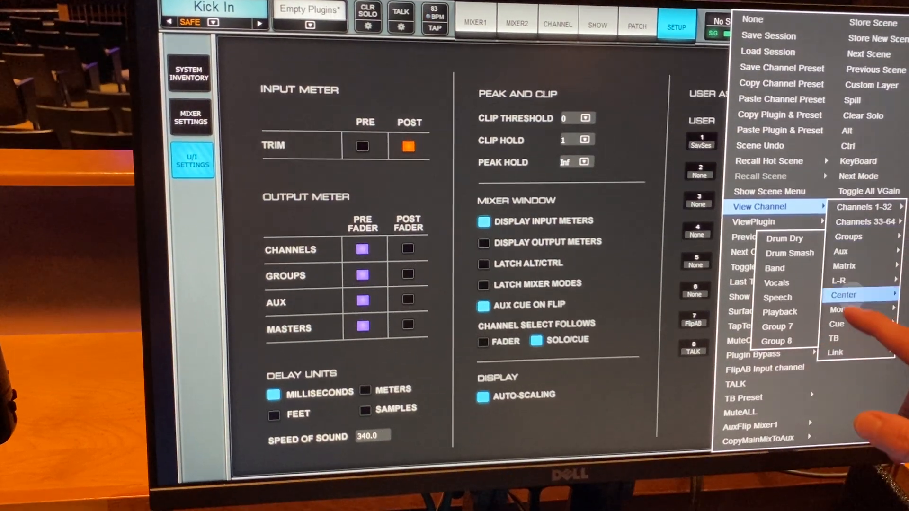
{"action": "left_click", "coordinate": [864, 207]}
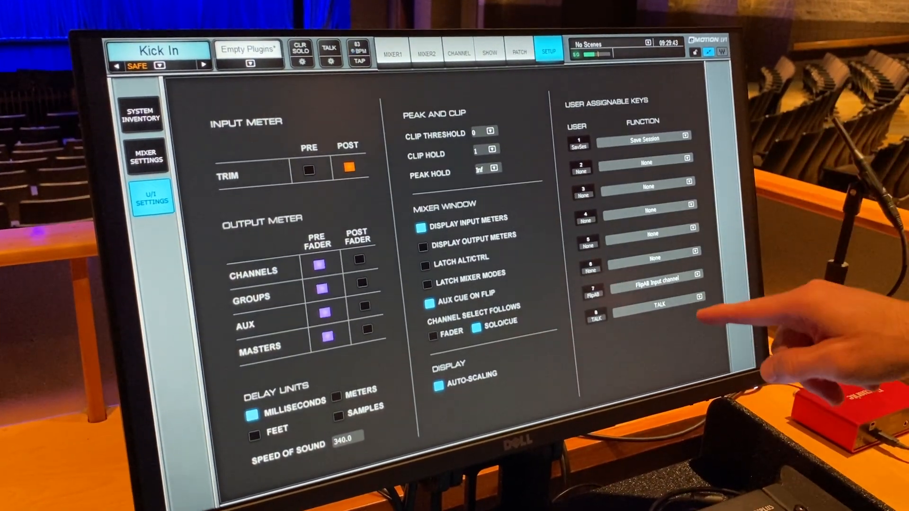
{"action": "left_click", "coordinate": [392, 54]}
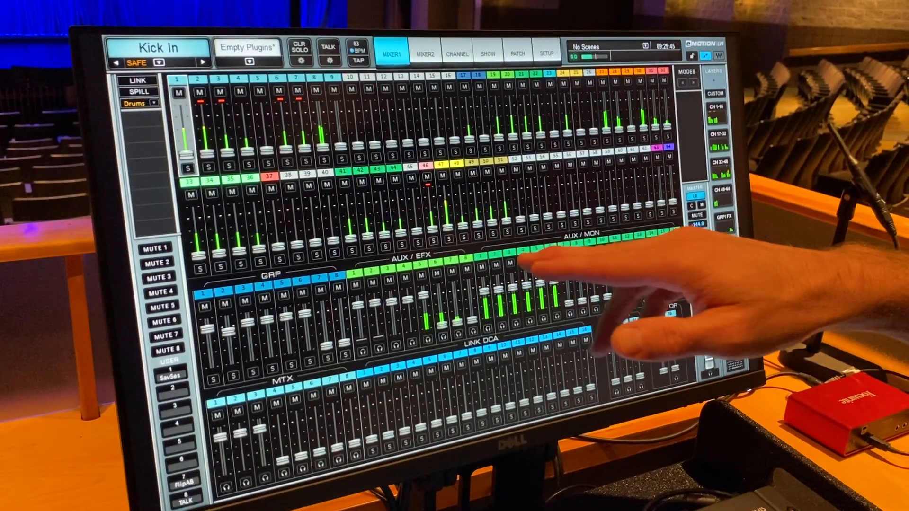